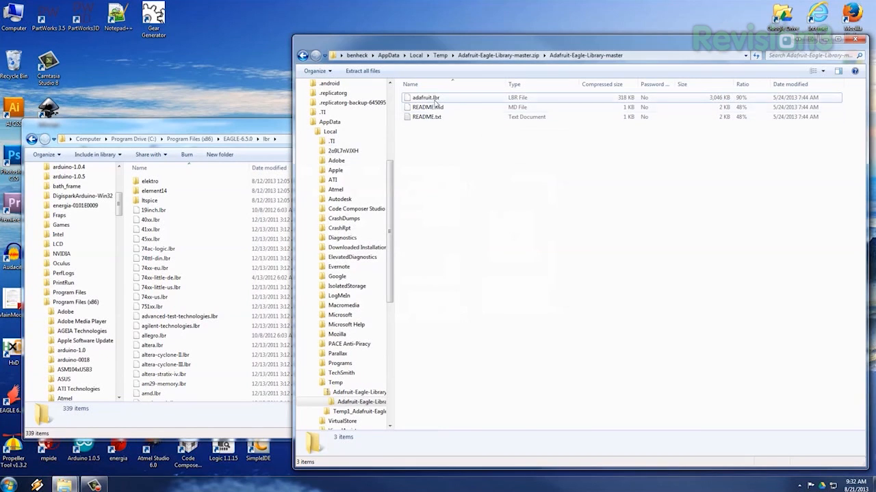
- Copy adafruit.lbr from the extracted Adafruit download into EAGLE 6.5.0's lbr folder
left_click(424, 100)
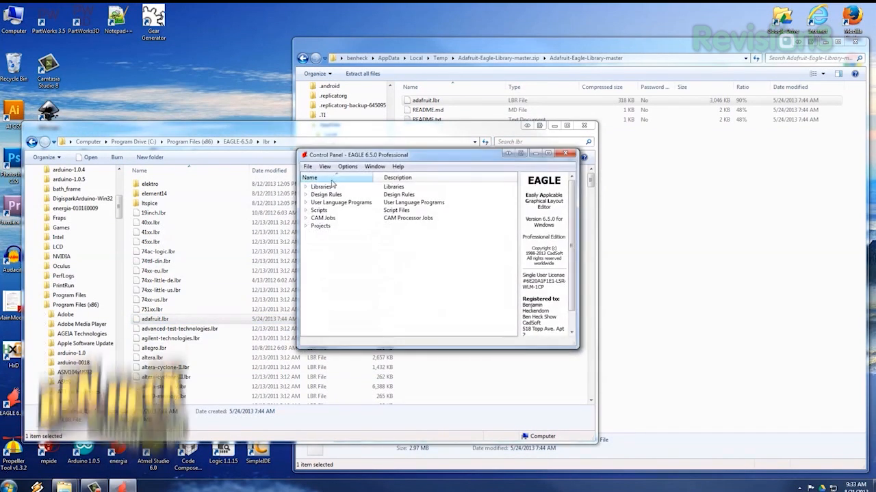
- Expand the Libraries tree in the Control Panel and locate adafruit.lbr among the installed libraries
left_click(300, 186)
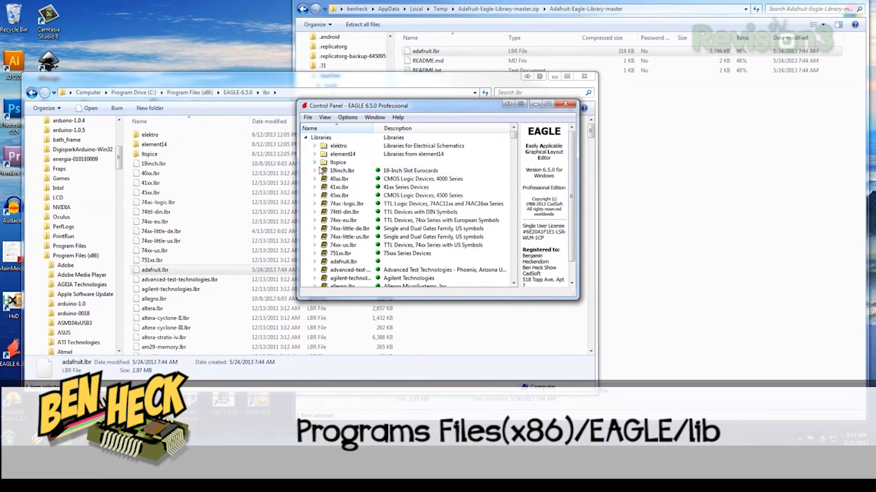
scroll("down", 3)
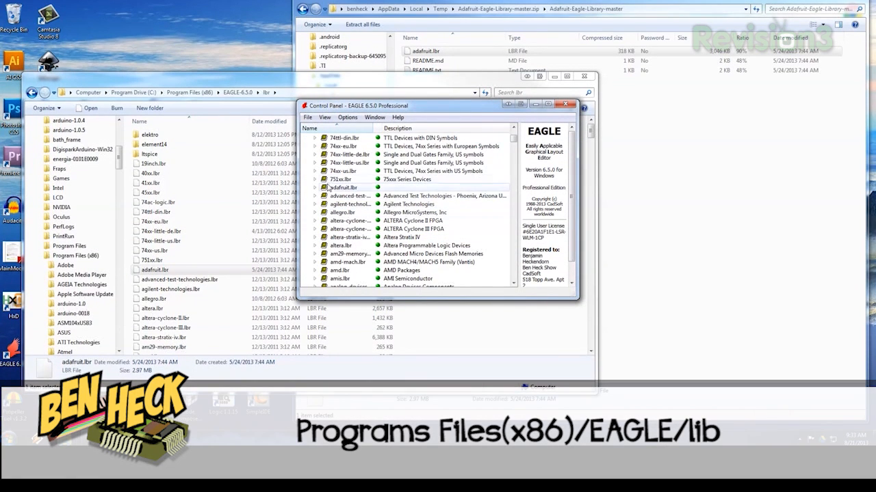
double_click(342, 187)
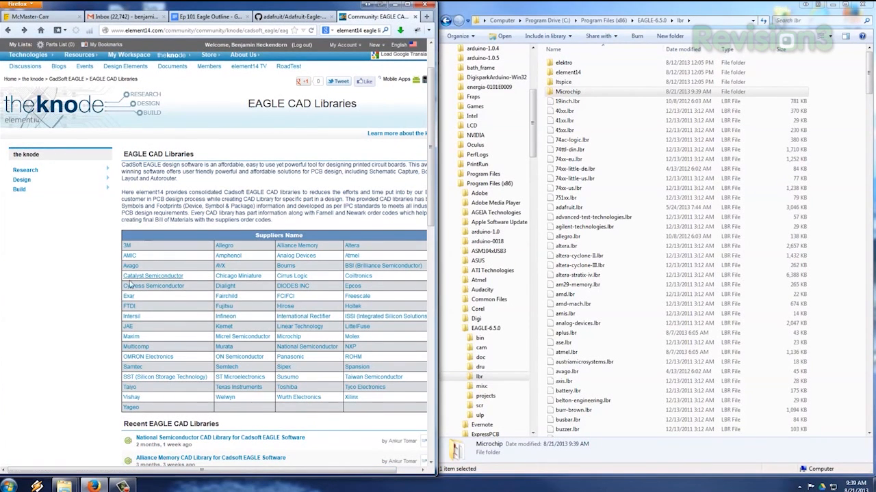
- Download the FTDI EAGLE CAD library from element14, copy its FTDI folder into lbr with admin permission, and return to the supplier list
left_click(130, 306)
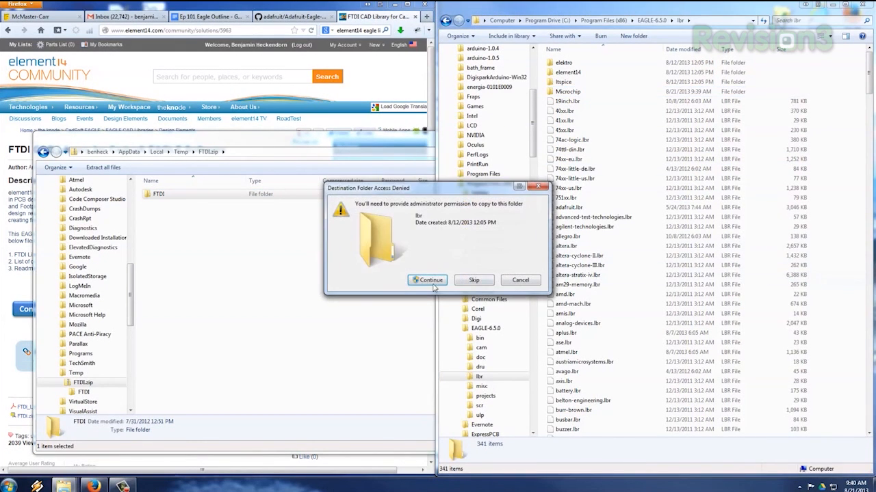
left_click(427, 279)
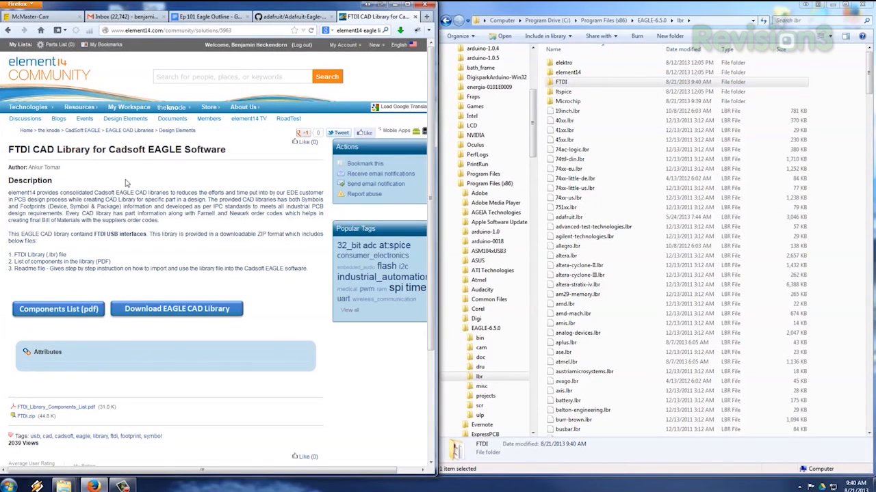
left_click(9, 30)
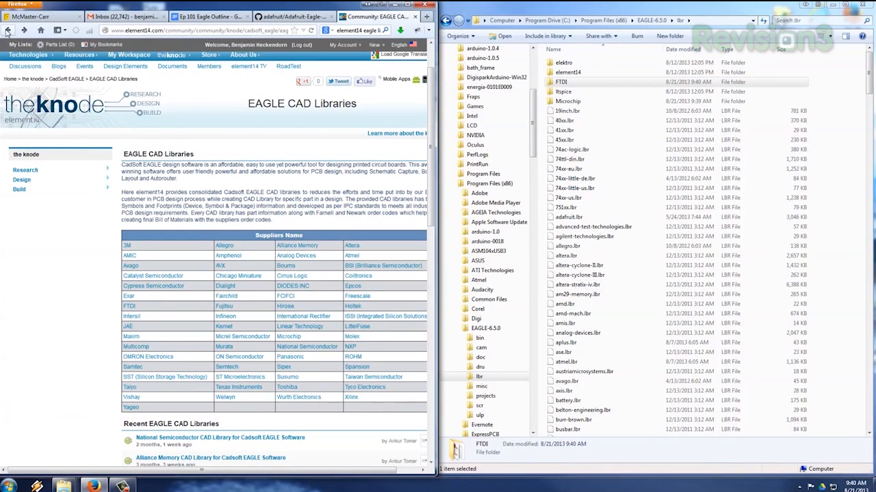